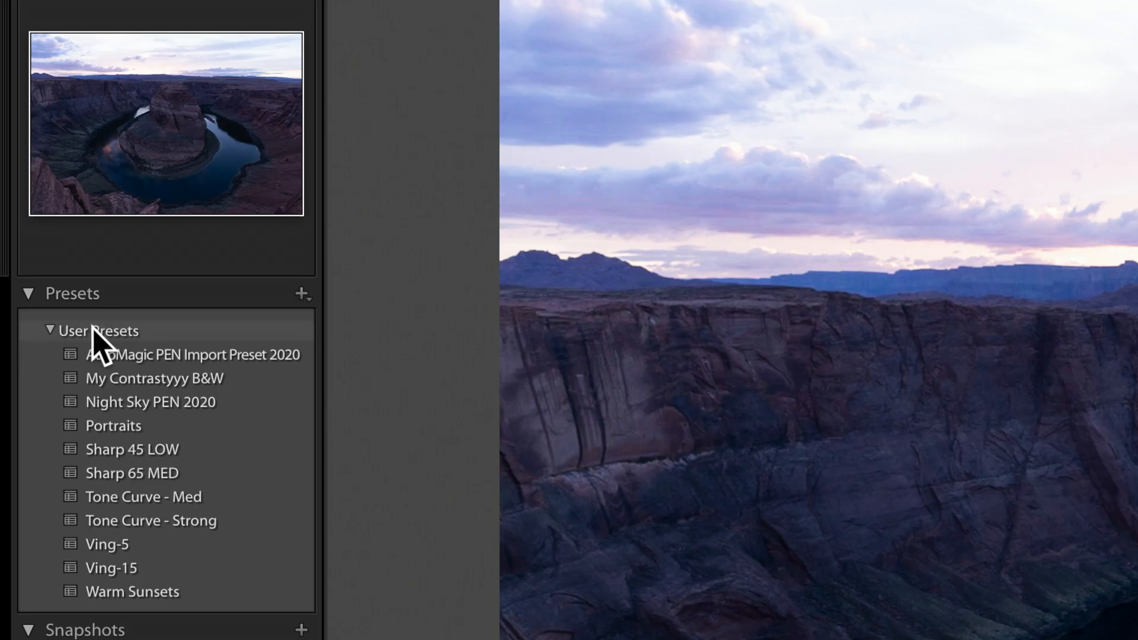
- Open Manage Presets from the Presets panel to see which preset groups are shown
{"action": "left_click", "coordinate": [301, 295]}
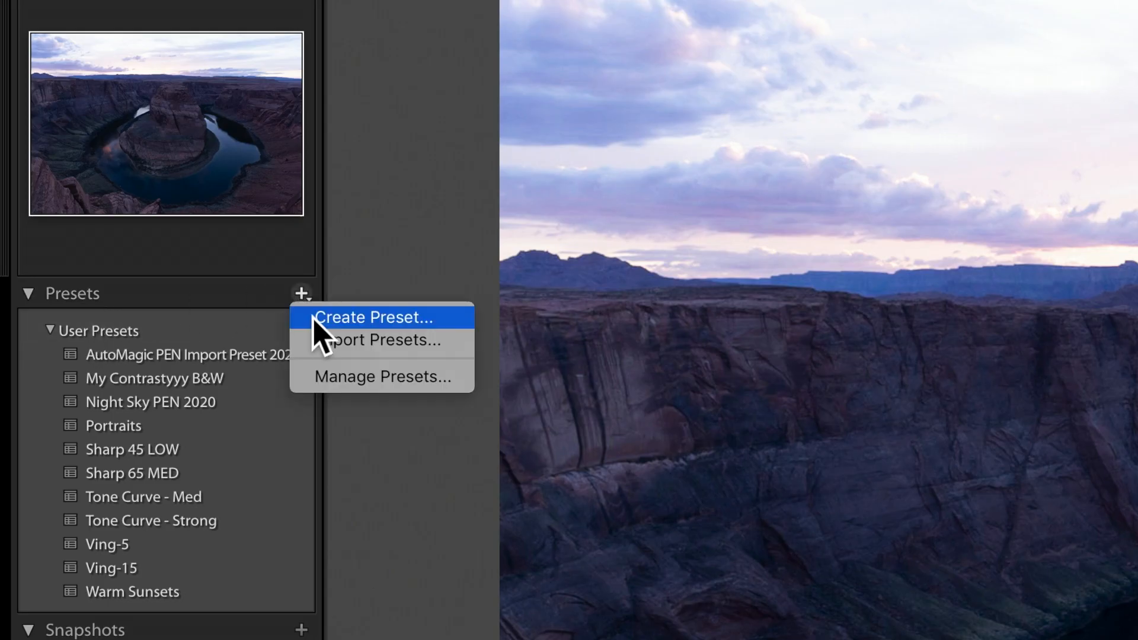
{"action": "mouse_move", "coordinate": [411, 395]}
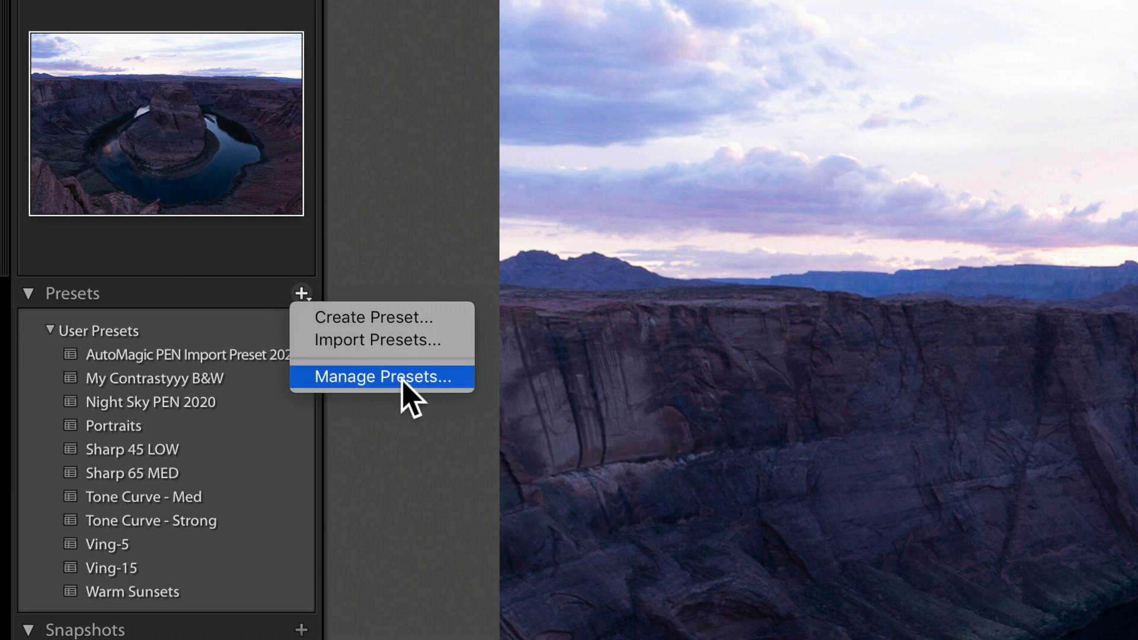
{"action": "left_click", "coordinate": [381, 377]}
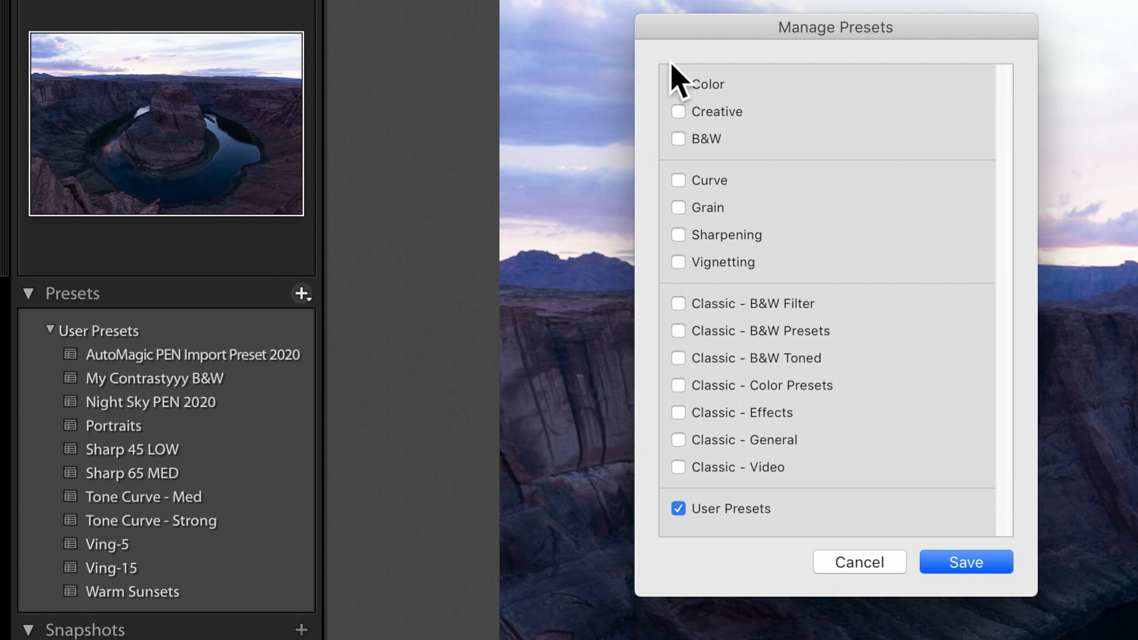
{"action": "mouse_move", "coordinate": [692, 398]}
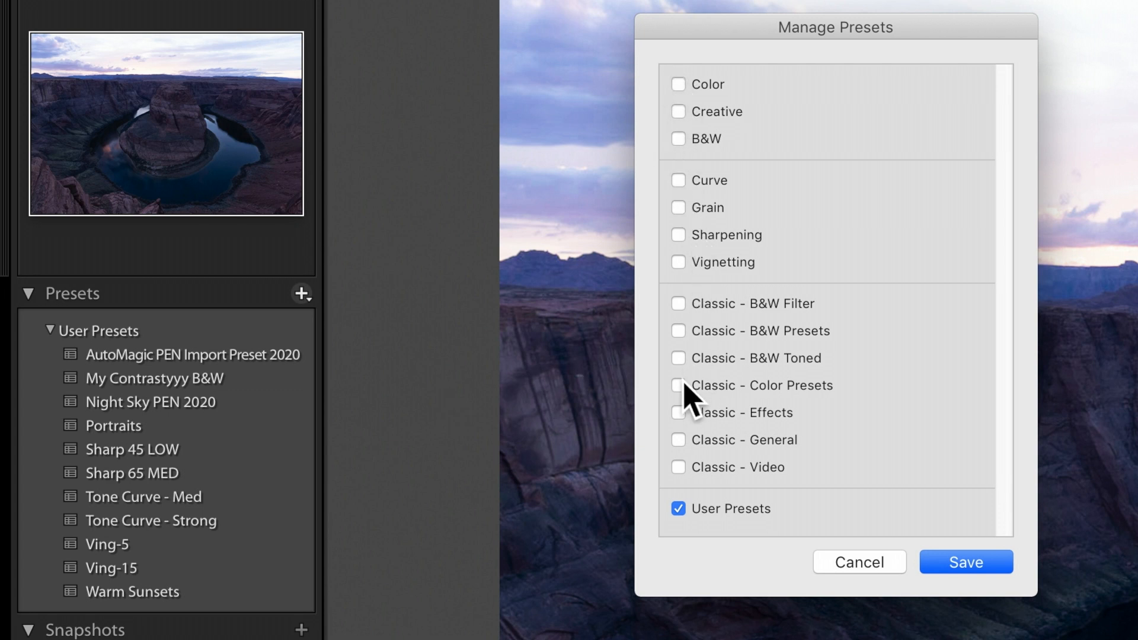
{"action": "mouse_move", "coordinate": [690, 489]}
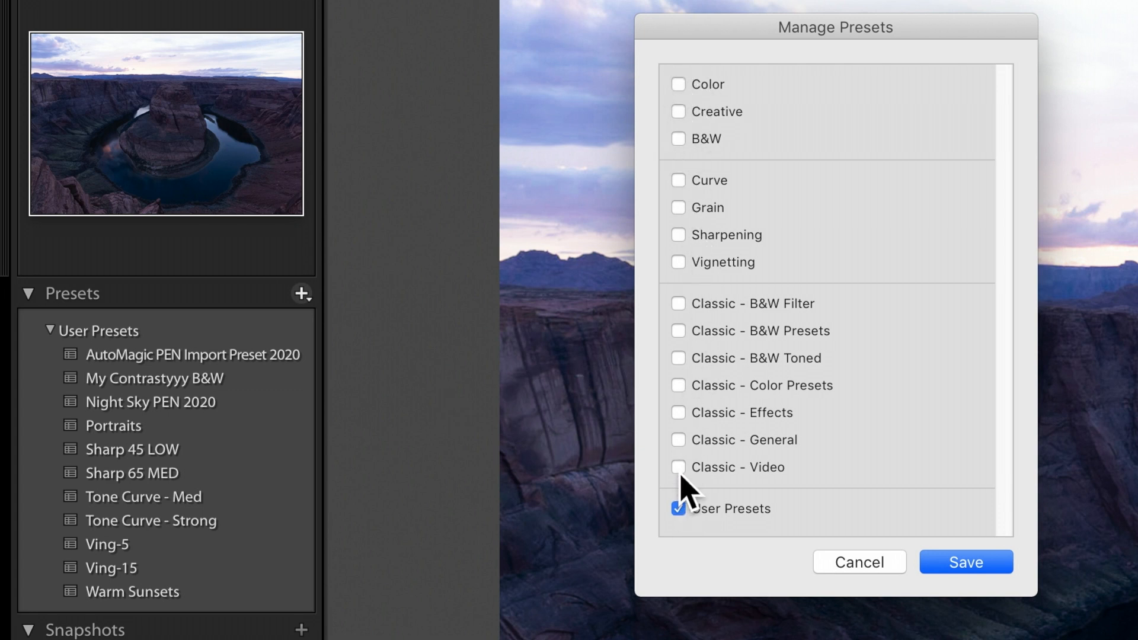
{"action": "mouse_move", "coordinate": [706, 104]}
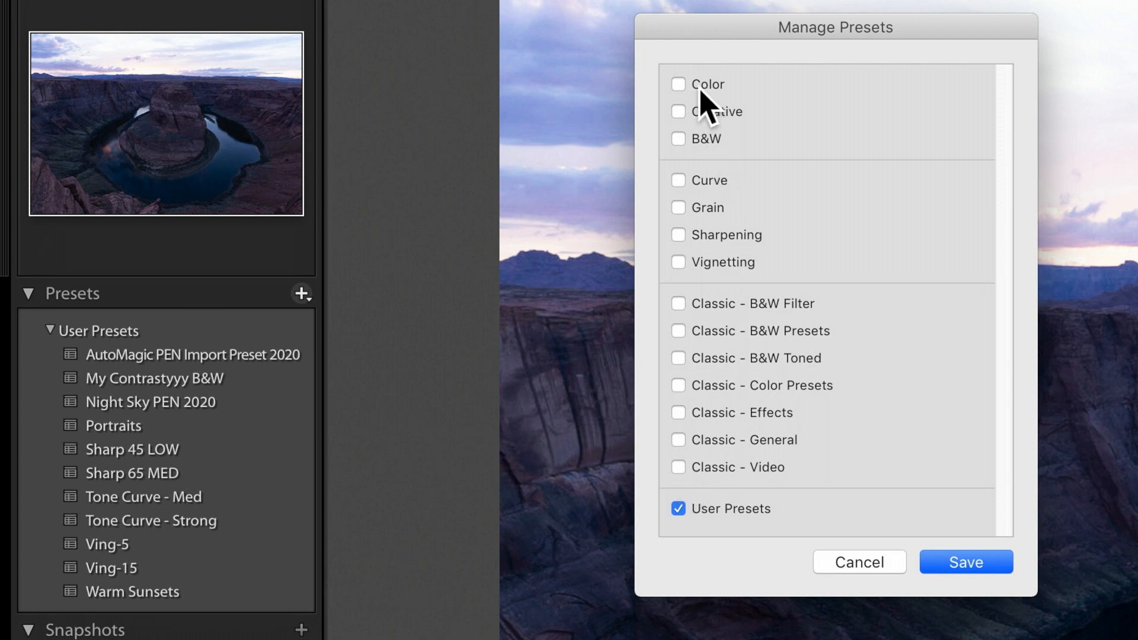
{"action": "mouse_move", "coordinate": [861, 543]}
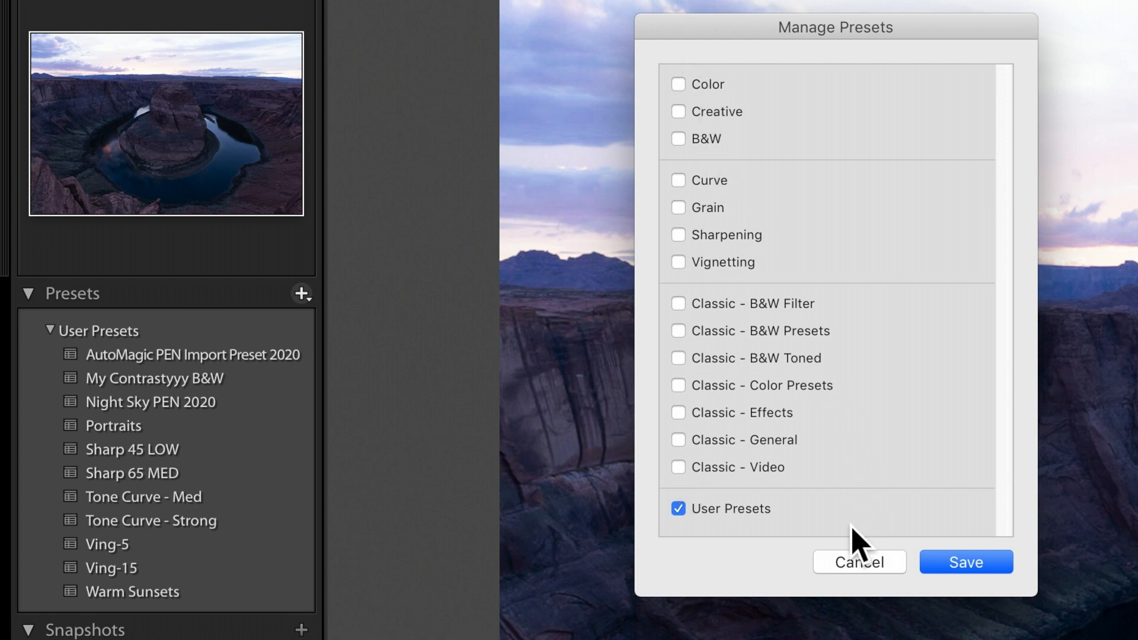
- Cancel Manage Presets and apply AutoMagic PEN Import Preset 2020 to the Horseshoe Bend photo
{"action": "left_click", "coordinate": [860, 562]}
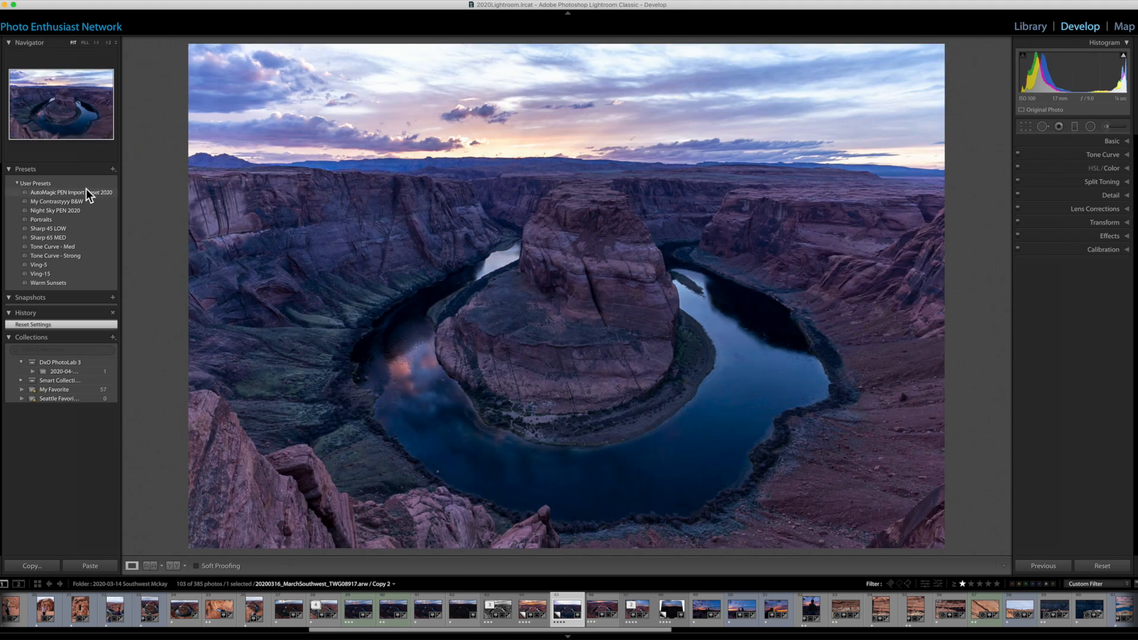
{"action": "mouse_move", "coordinate": [82, 200]}
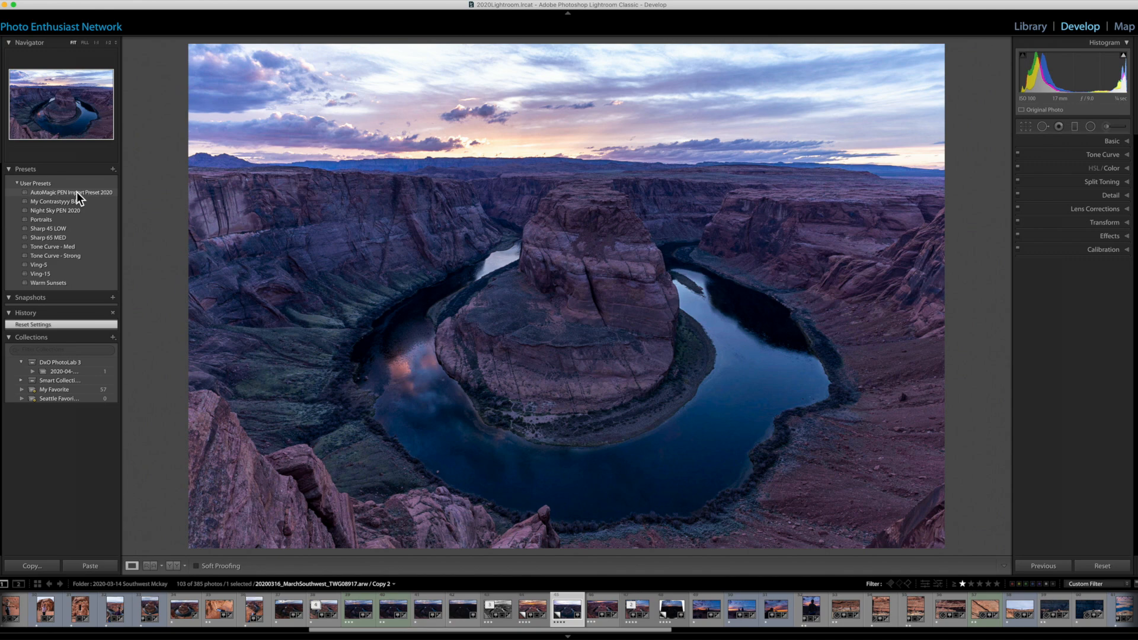
{"action": "left_click", "coordinate": [71, 192]}
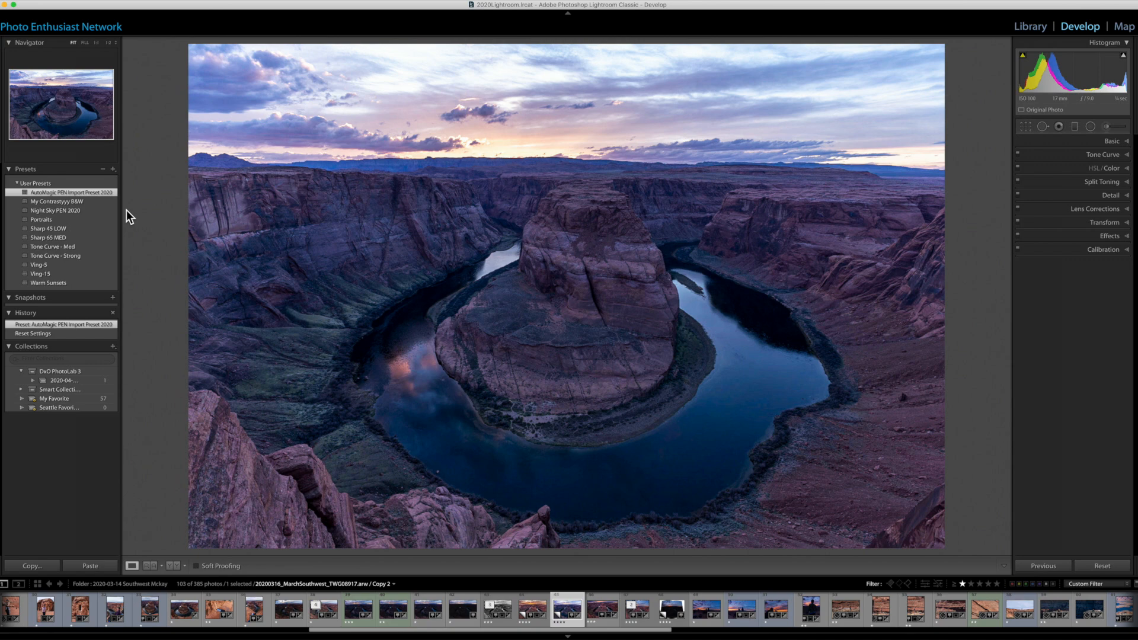
{"action": "mouse_move", "coordinate": [129, 205]}
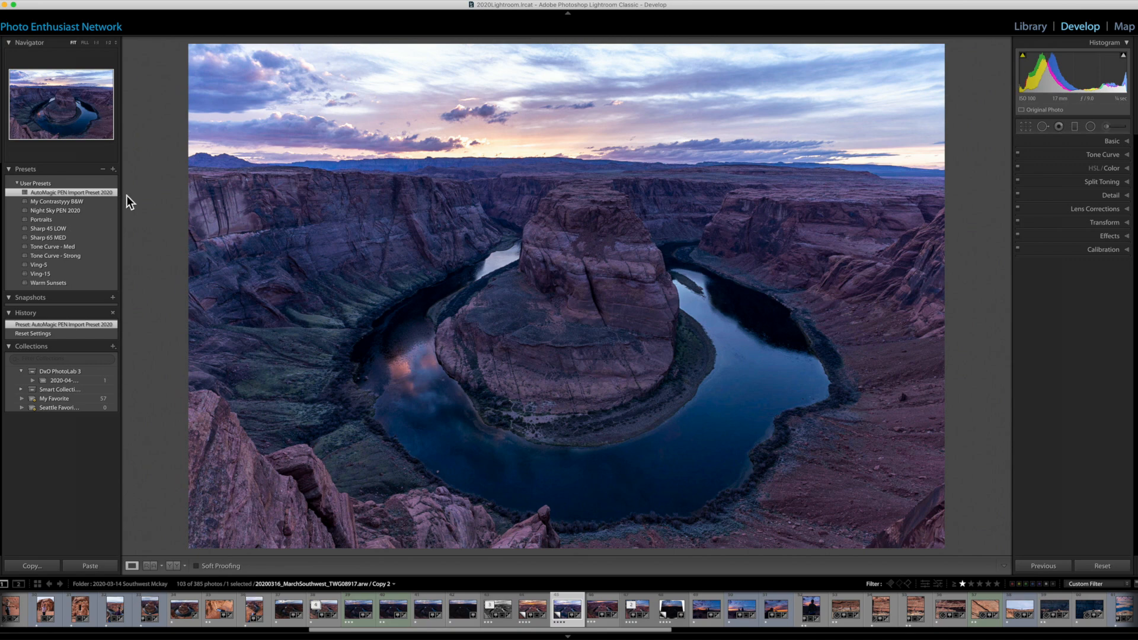
{"action": "mouse_move", "coordinate": [138, 230]}
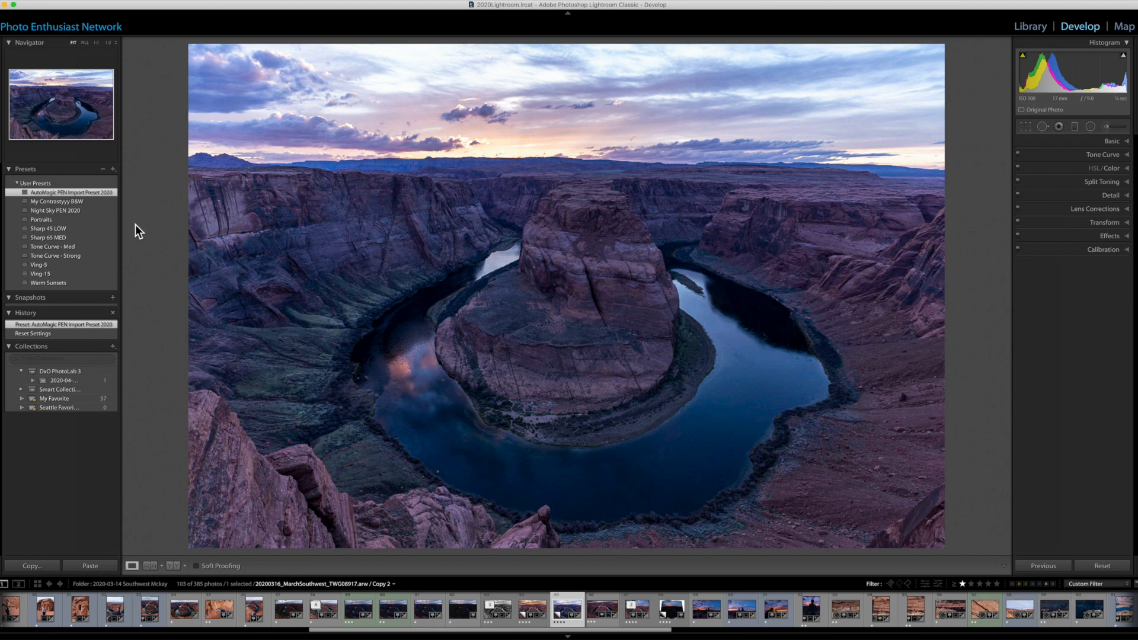
{"action": "mouse_move", "coordinate": [84, 235]}
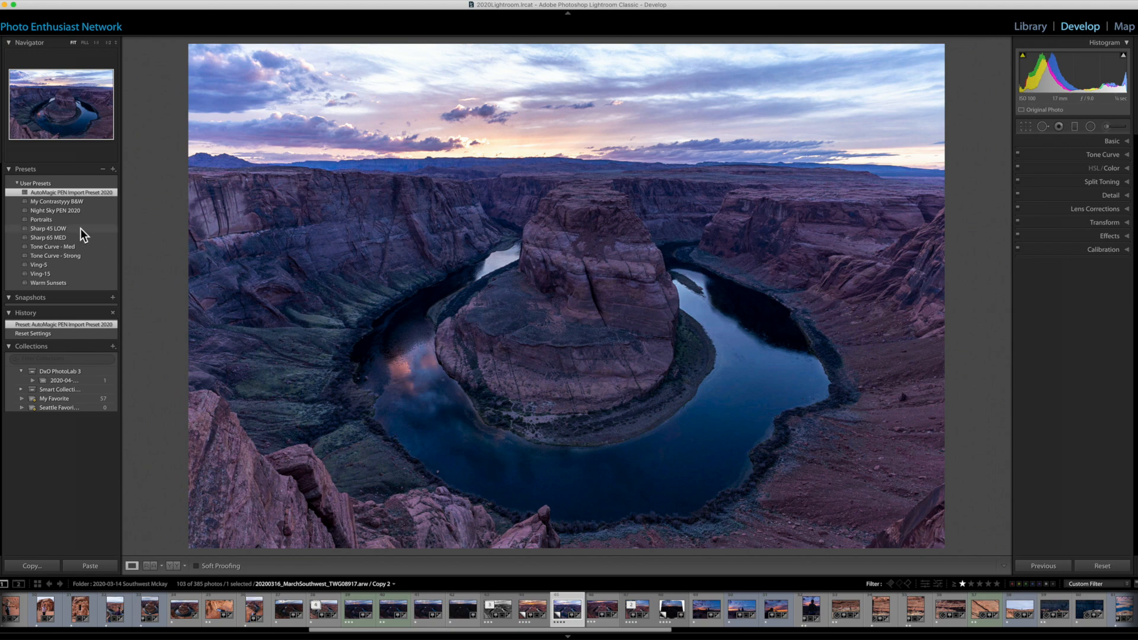
- Apply the Sharp 45 LOW preset and reveal Sharpening Amount 45 in the Detail panel
{"action": "left_click", "coordinate": [48, 229]}
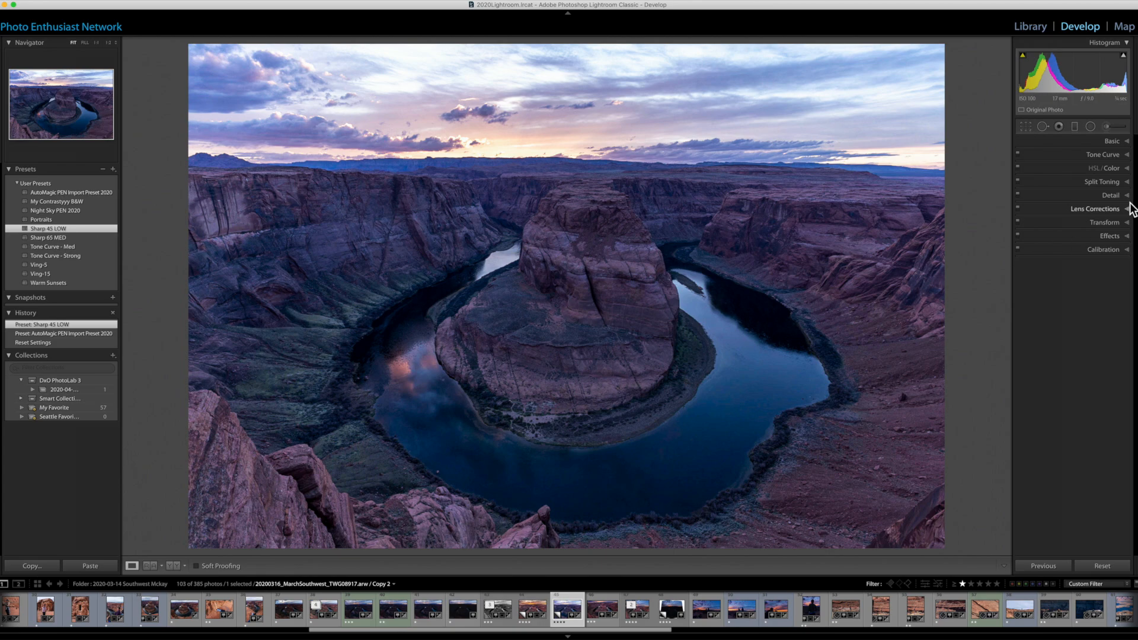
{"action": "left_click", "coordinate": [1110, 194]}
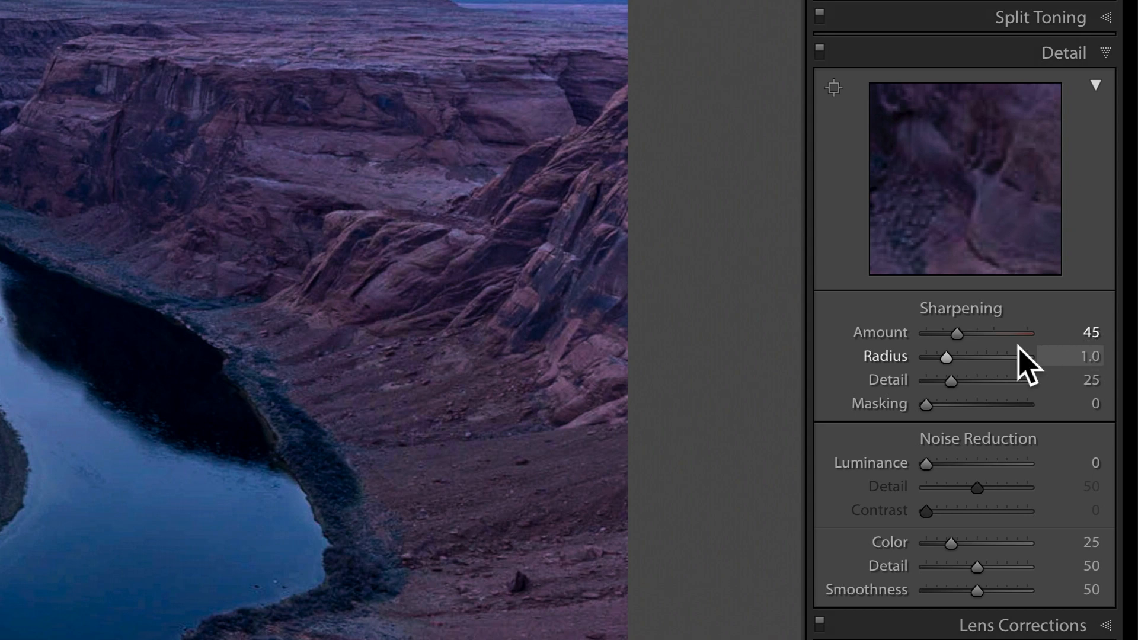
{"action": "mouse_move", "coordinate": [966, 418]}
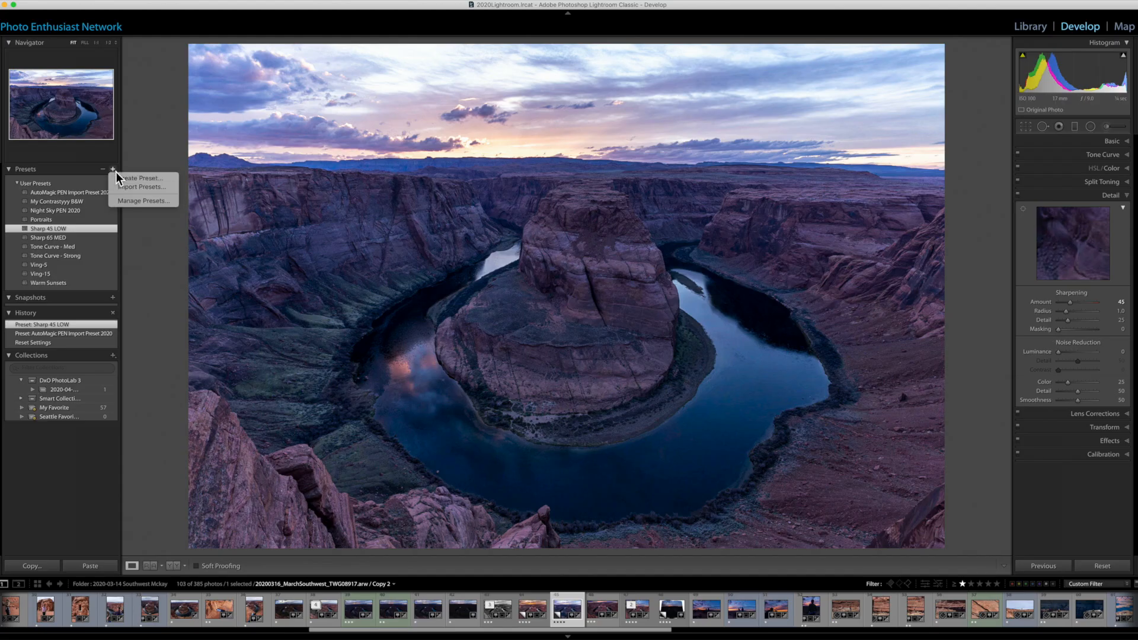
{"action": "left_click", "coordinate": [140, 177]}
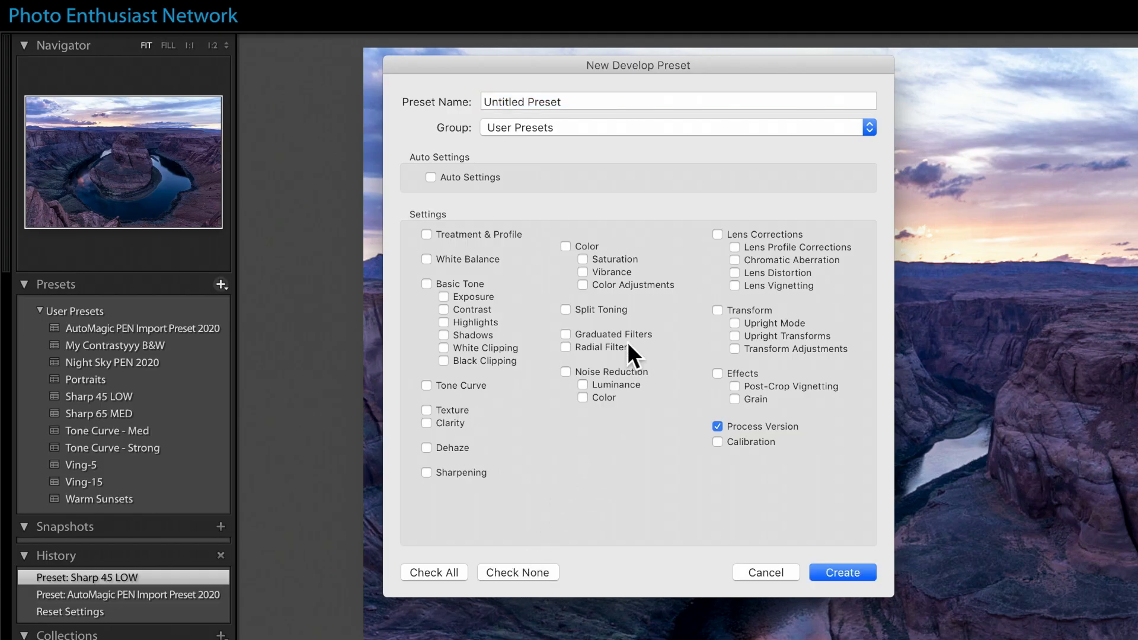
{"action": "left_click", "coordinate": [427, 472]}
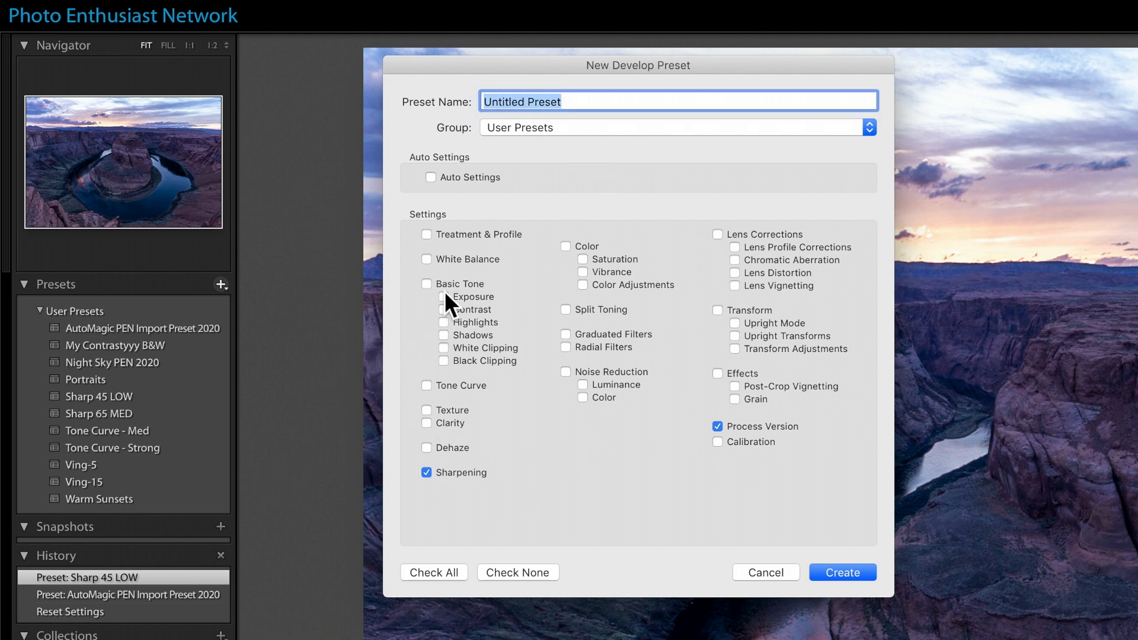
{"action": "mouse_move", "coordinate": [730, 395]}
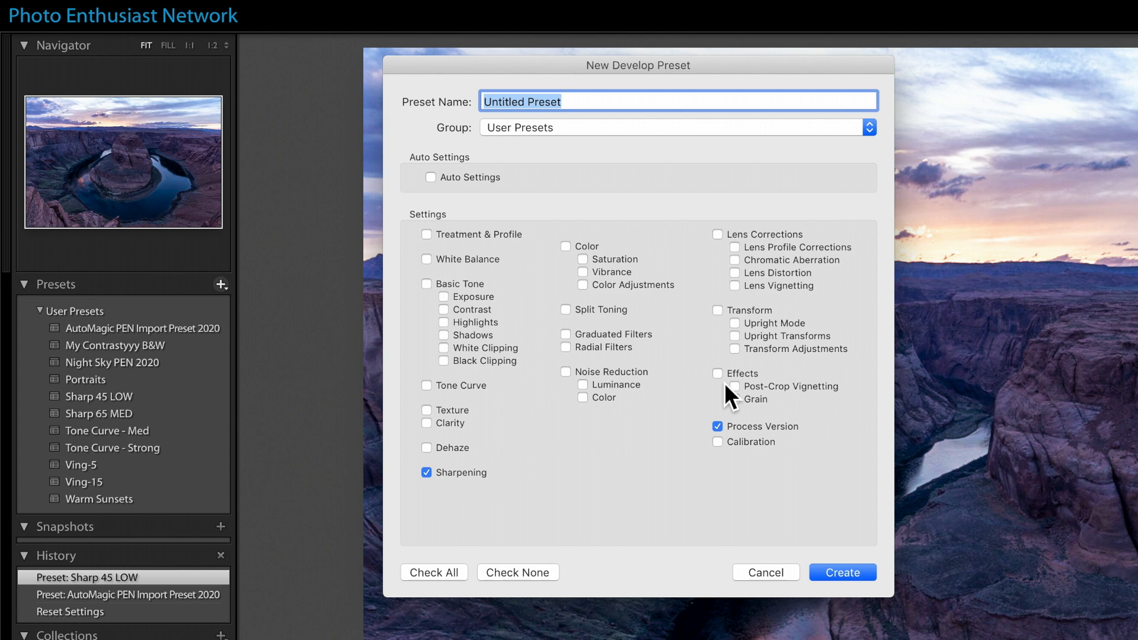
{"action": "mouse_move", "coordinate": [427, 486]}
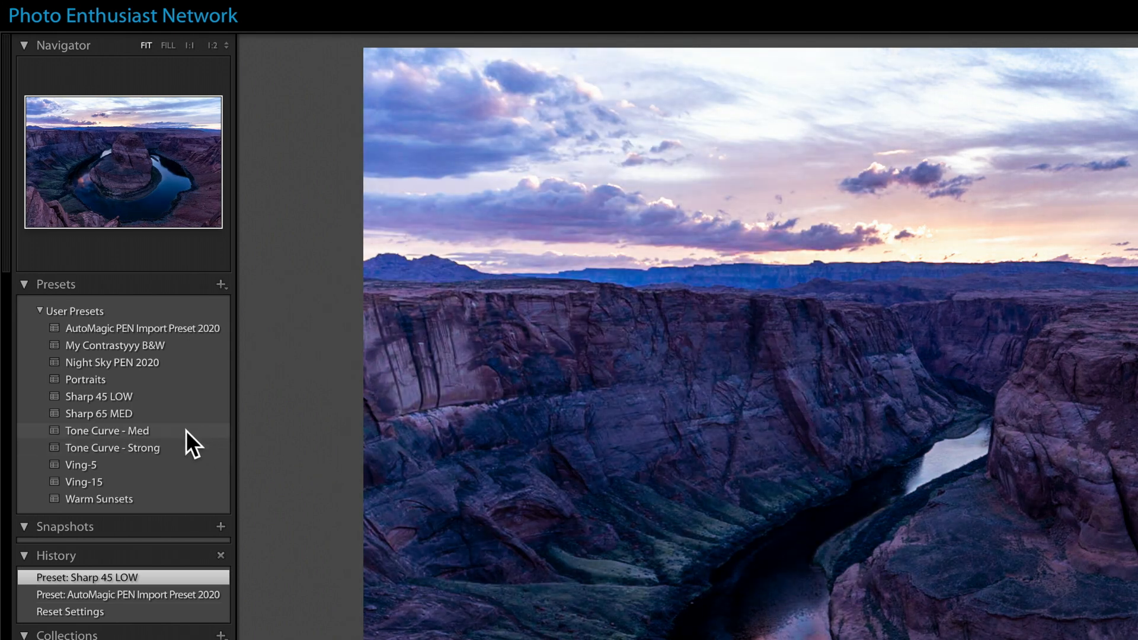
{"action": "mouse_move", "coordinate": [109, 396]}
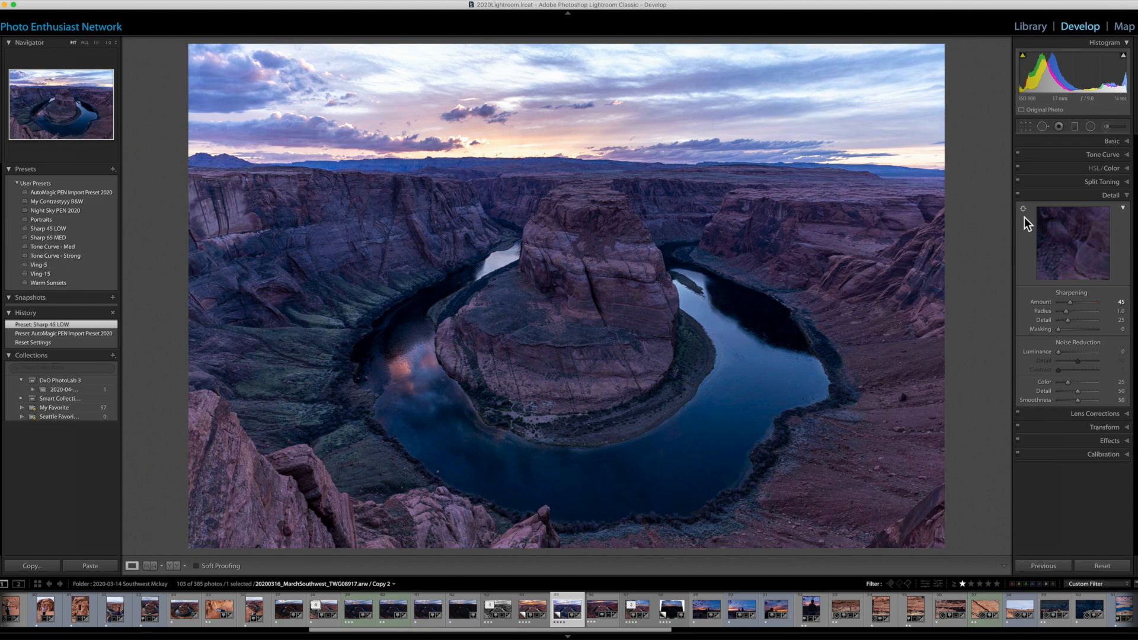
{"action": "mouse_move", "coordinate": [155, 297]}
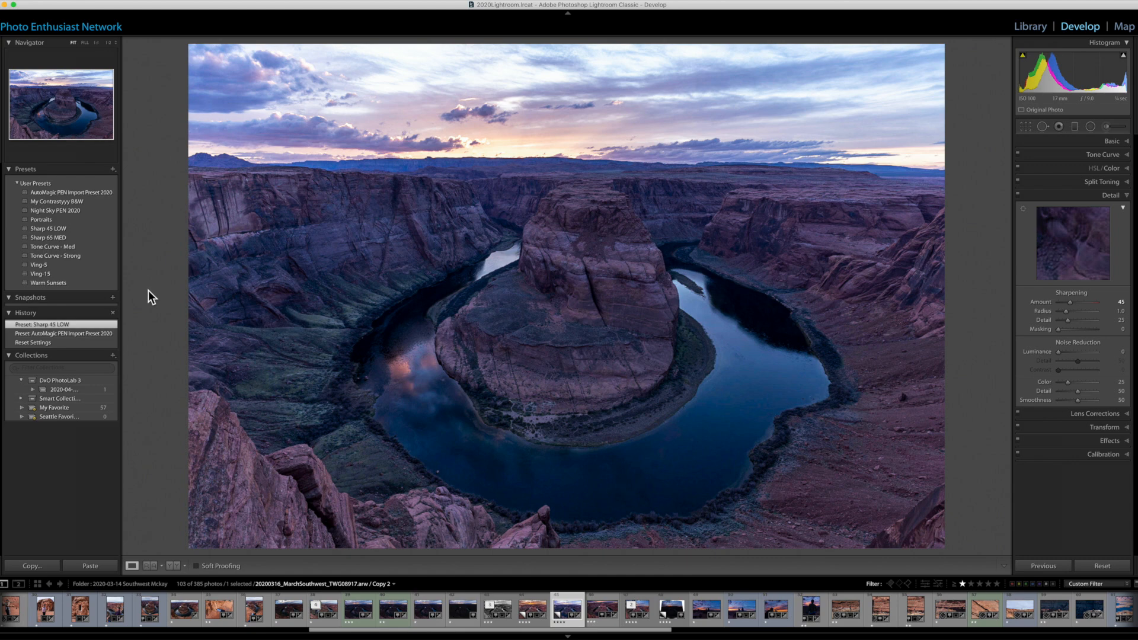
- Apply Warm Sunsets and inspect its graduated filter settings (Temp 58, Saturation 23)
{"action": "left_click", "coordinate": [48, 283]}
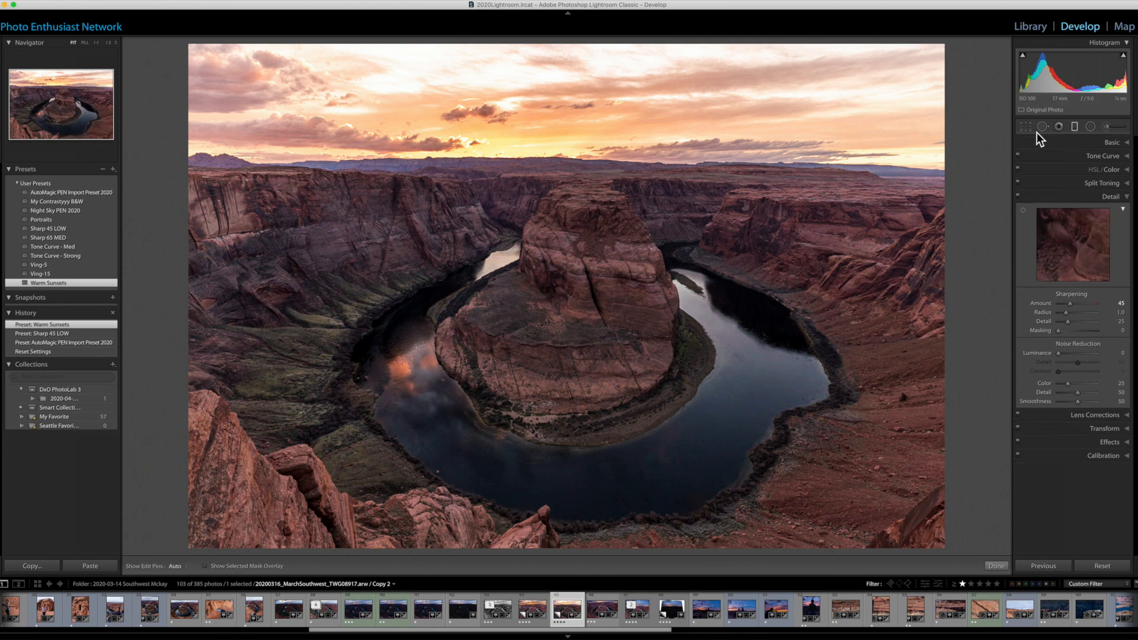
{"action": "left_click", "coordinate": [1058, 126]}
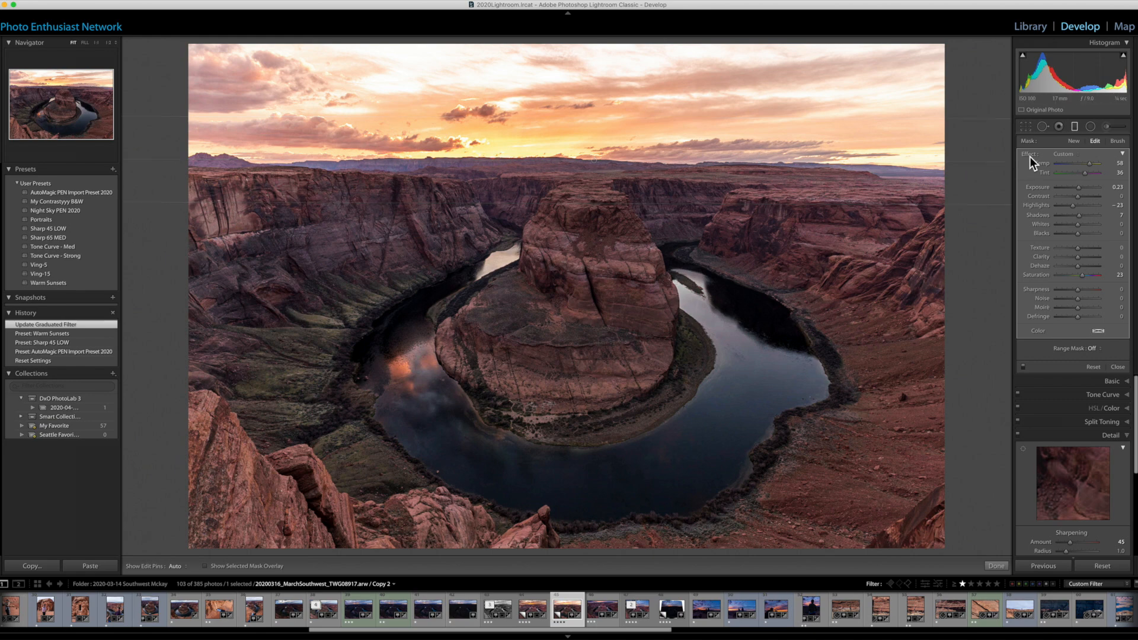
{"action": "mouse_move", "coordinate": [1104, 152]}
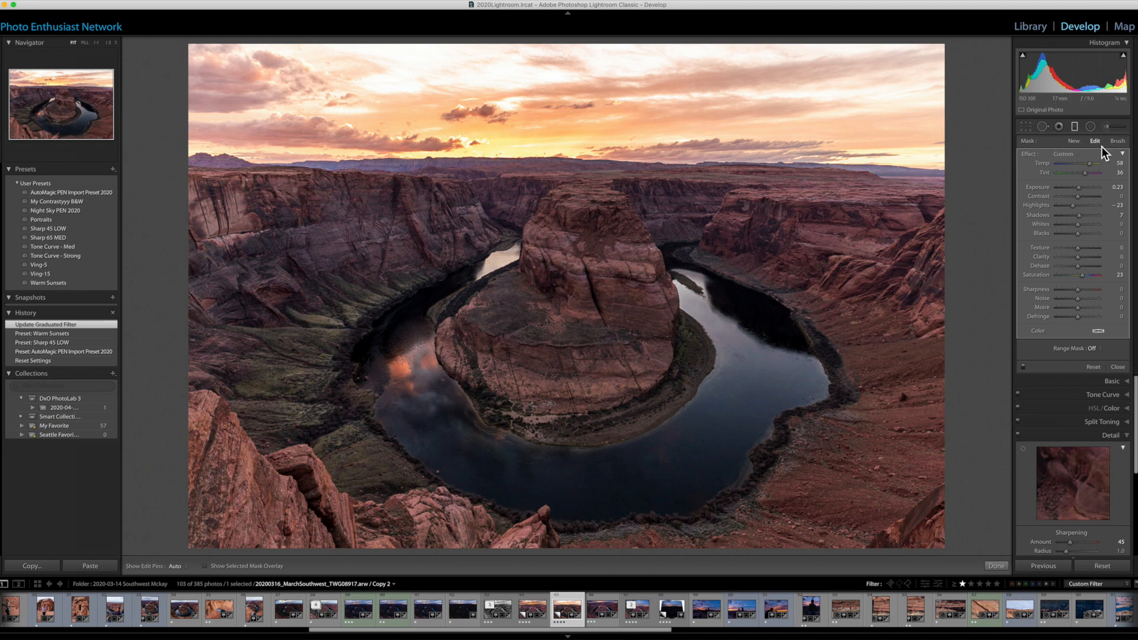
{"action": "left_click", "coordinate": [1116, 153]}
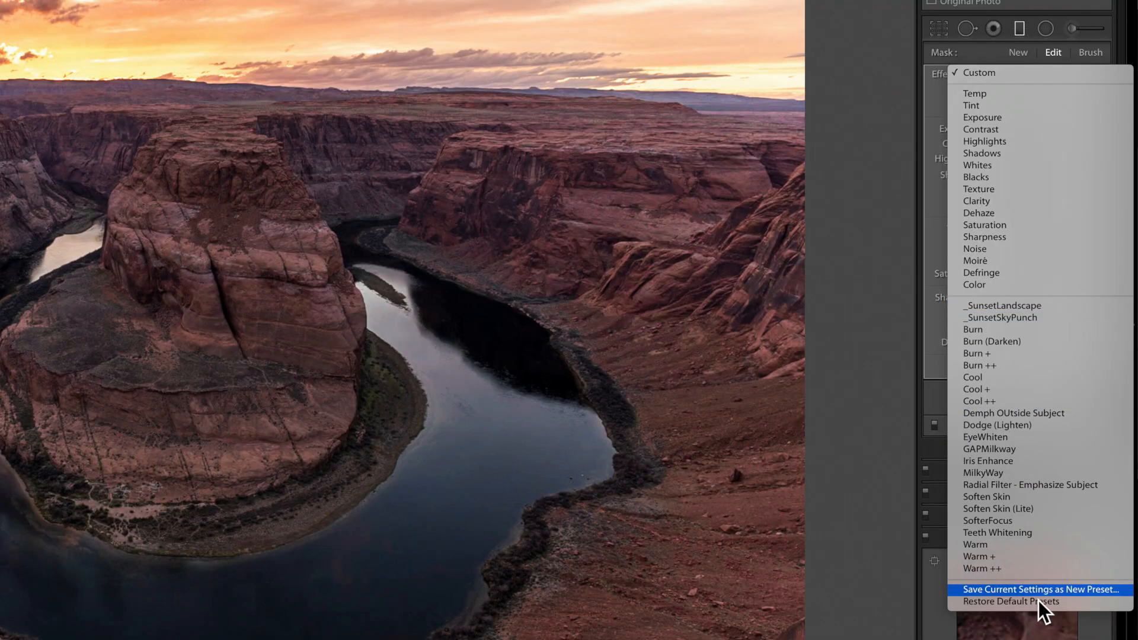
{"action": "mouse_move", "coordinate": [1024, 539]}
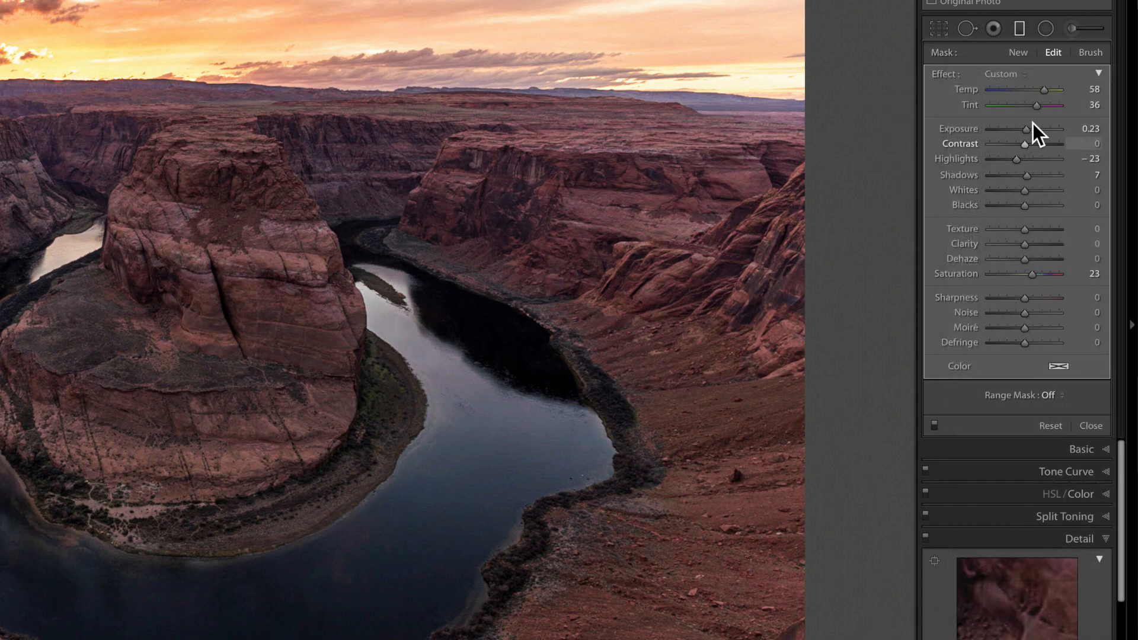
{"action": "mouse_move", "coordinate": [1033, 281]}
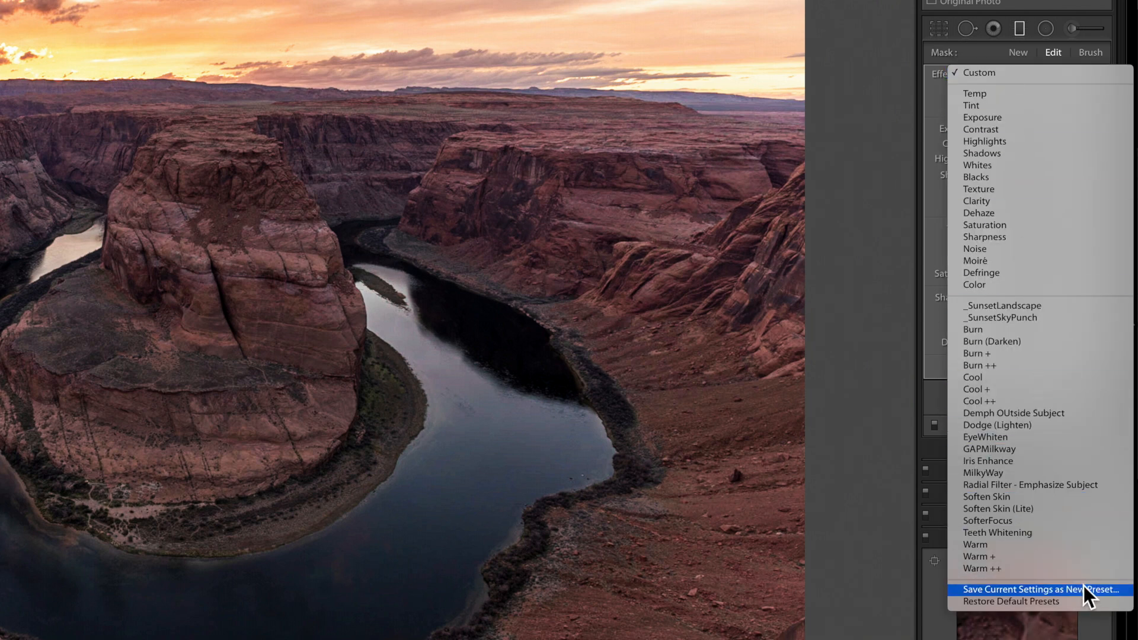
{"action": "mouse_move", "coordinate": [831, 347]}
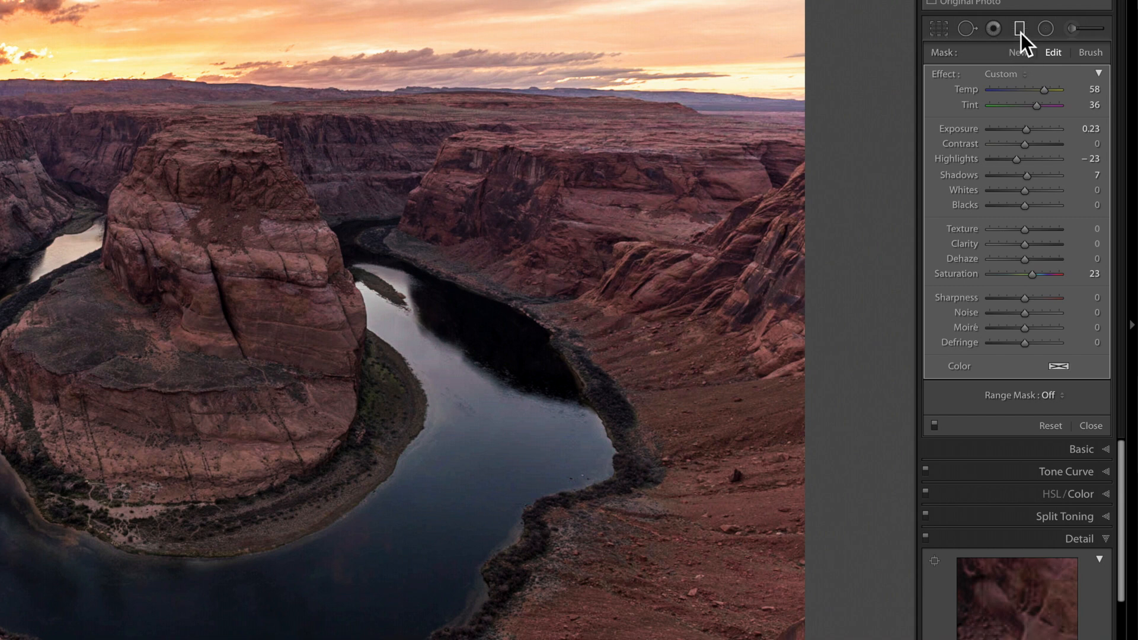
{"action": "mouse_move", "coordinate": [1045, 29]}
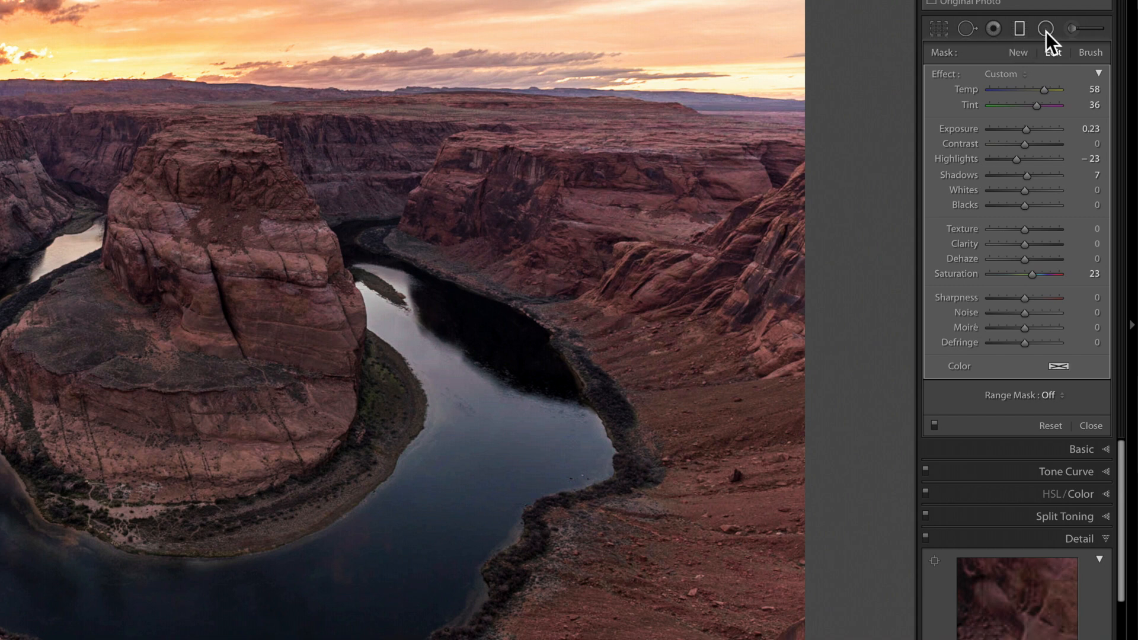